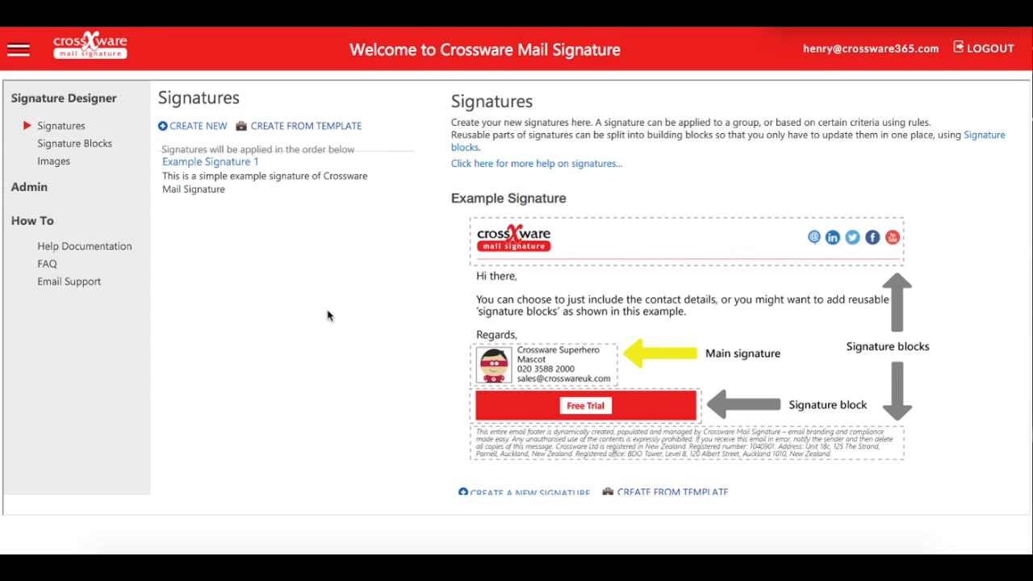
mouse_move(321, 308)
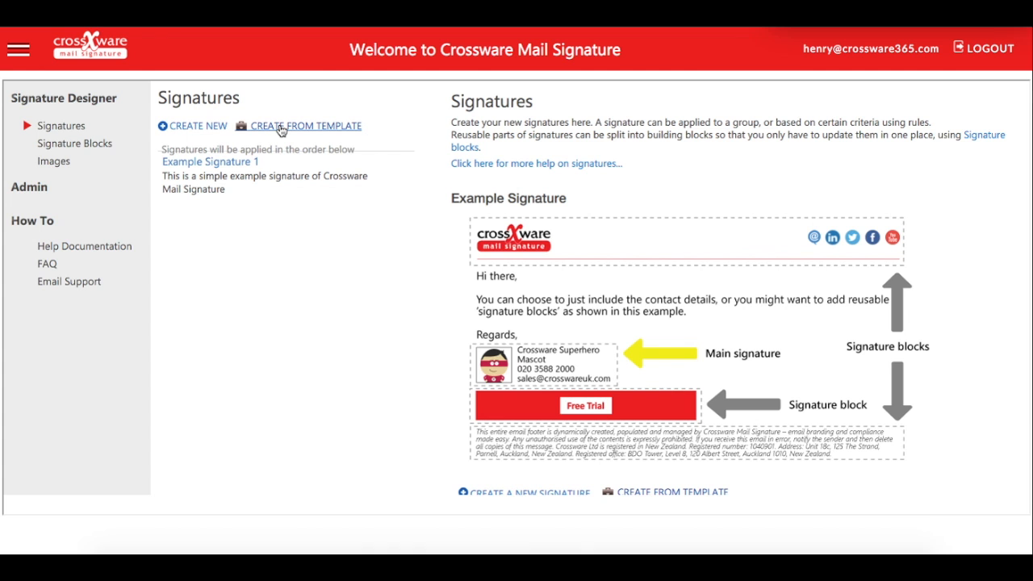
- Browse the signature templates and choose the first layout, with the logo beside John Scott's name
click(306, 125)
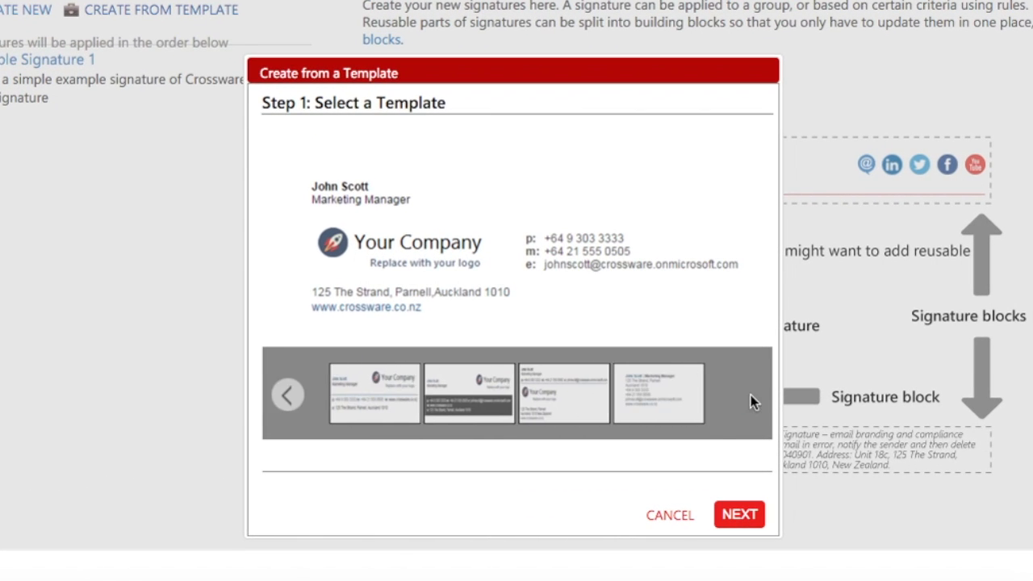
click(564, 394)
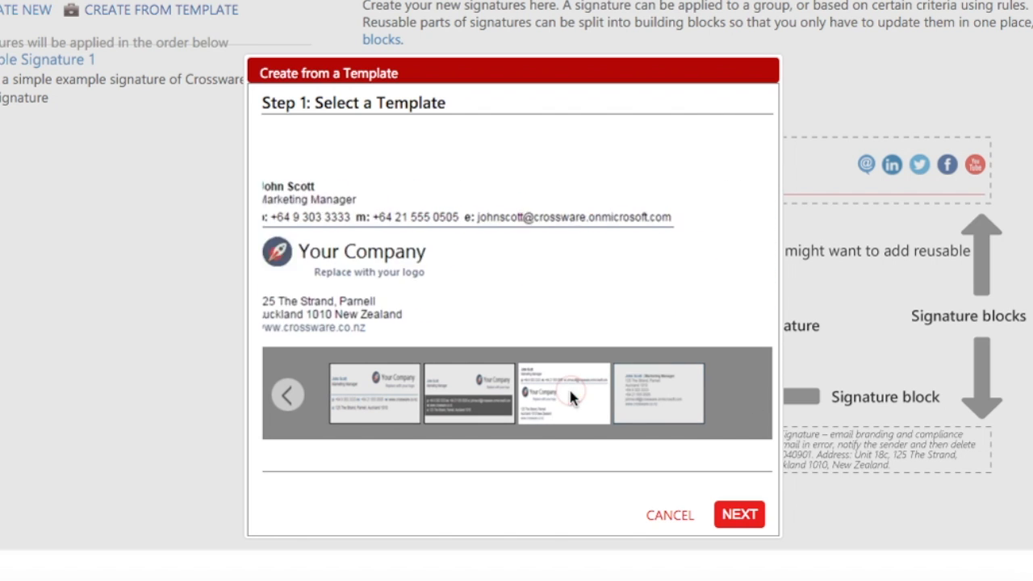
click(373, 394)
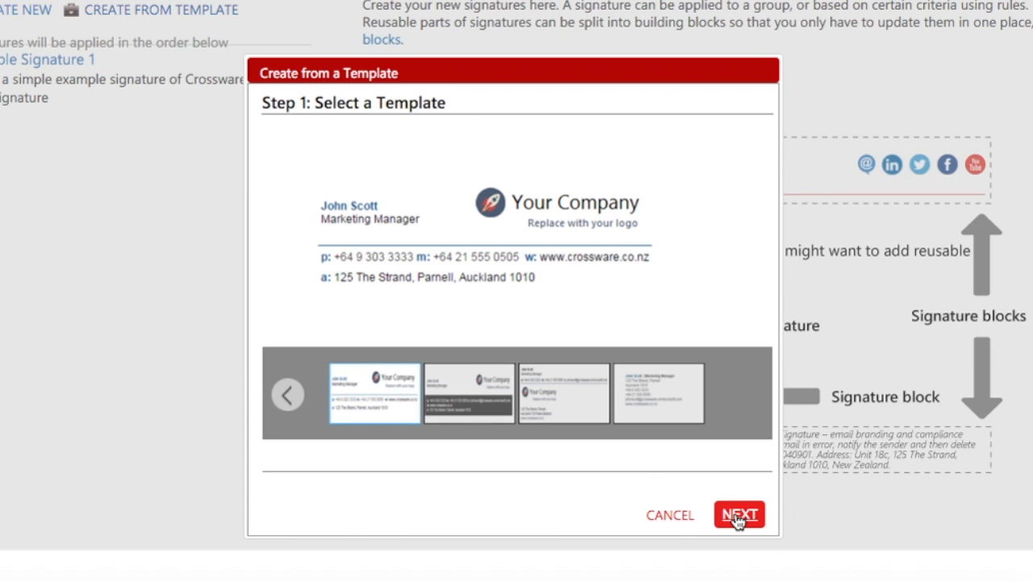
click(737, 515)
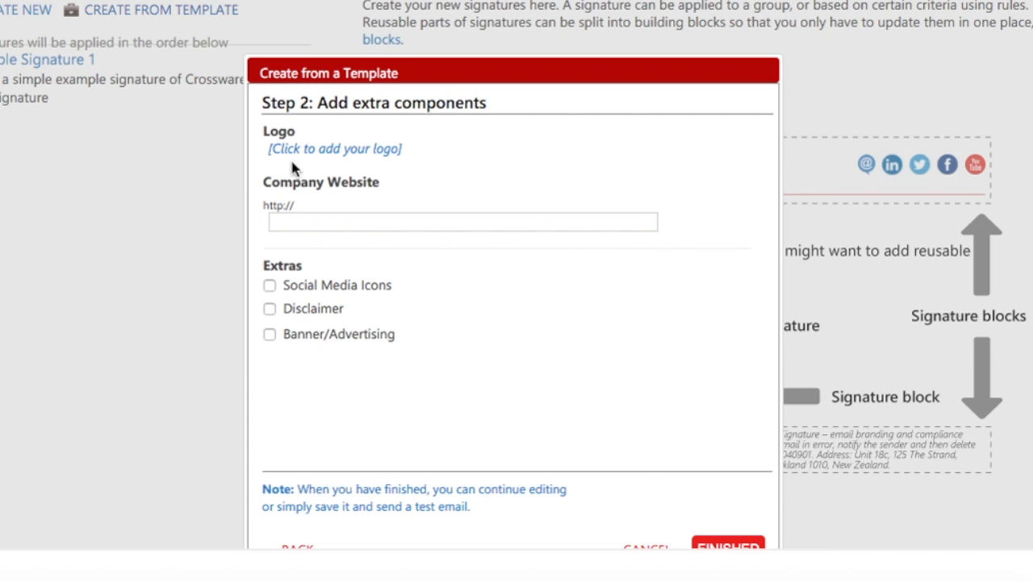
click(333, 148)
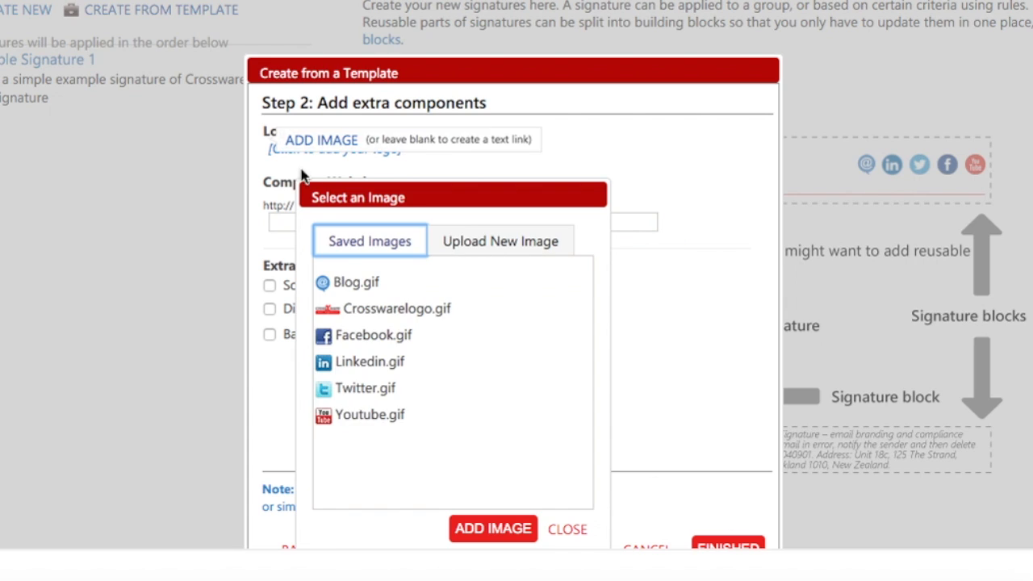
click(500, 241)
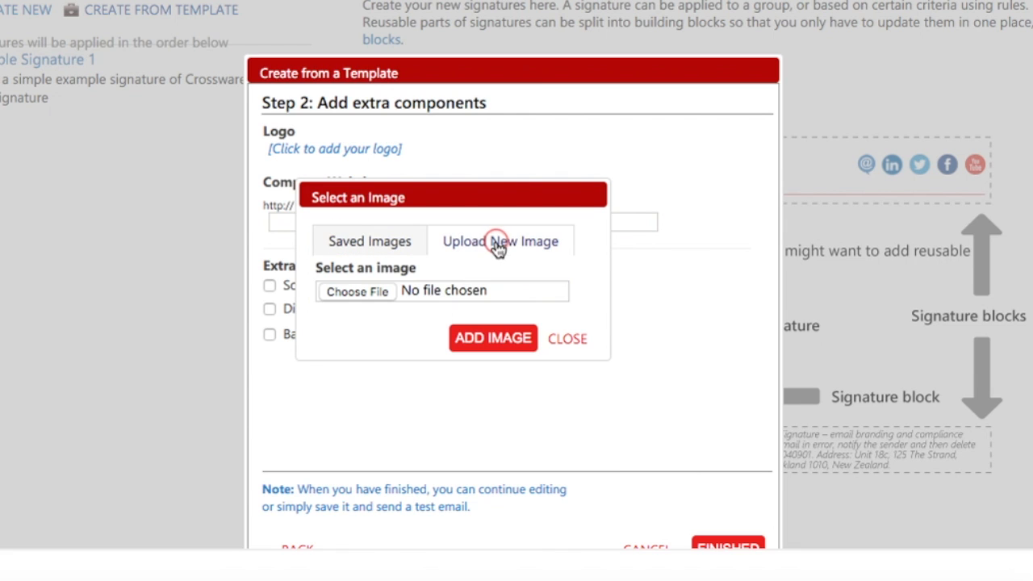
click(356, 291)
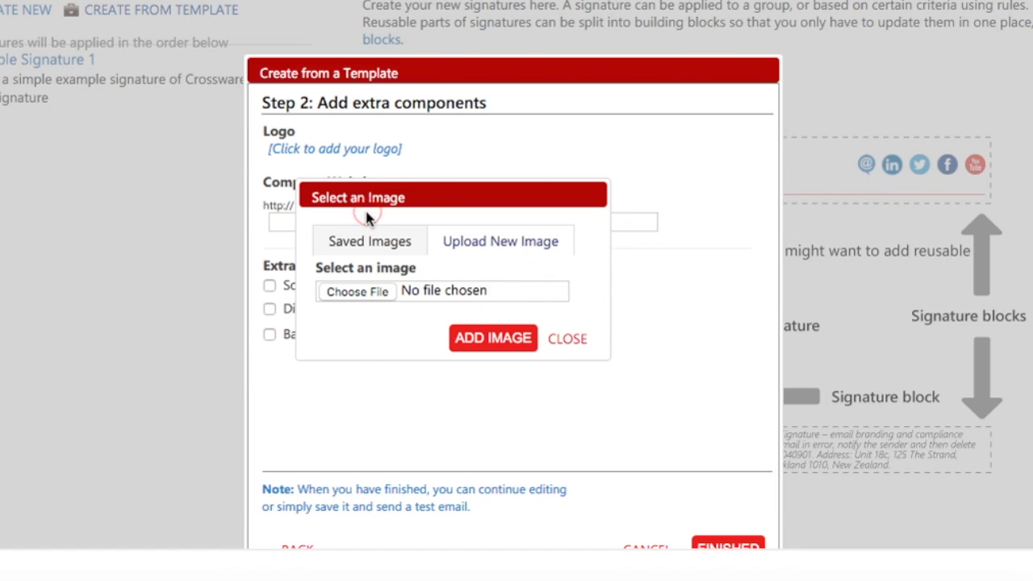
click(356, 292)
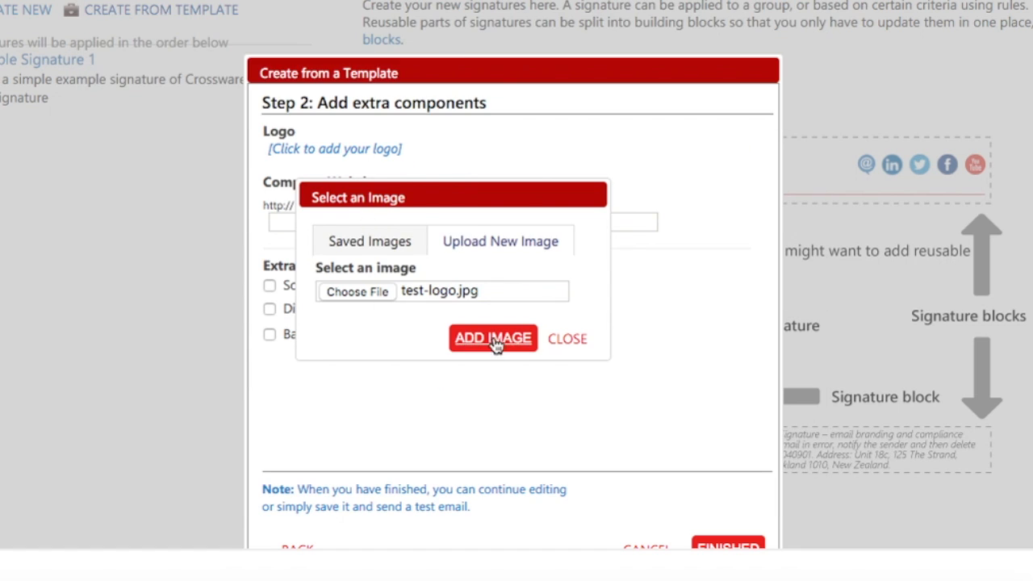
click(492, 338)
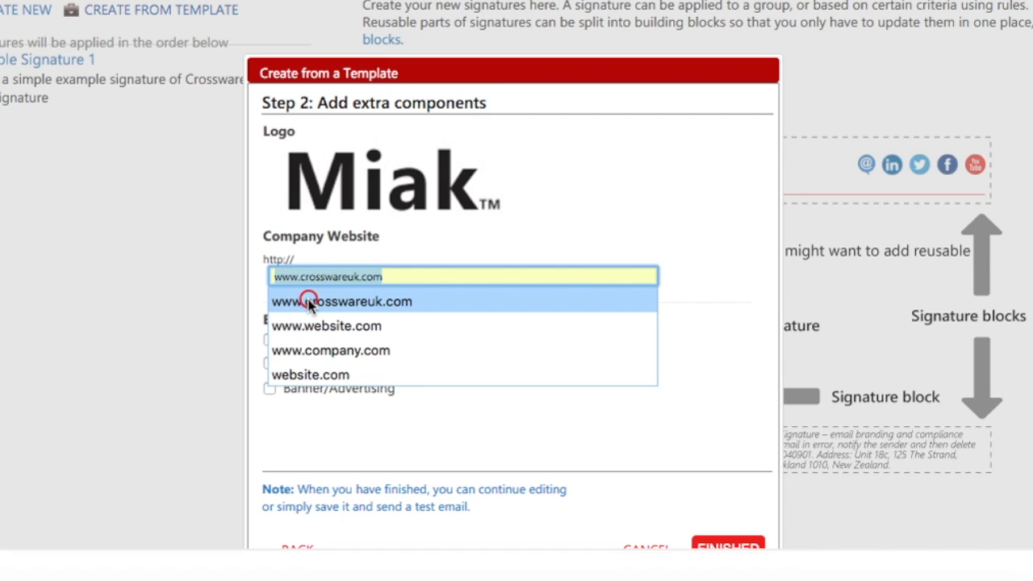
click(341, 301)
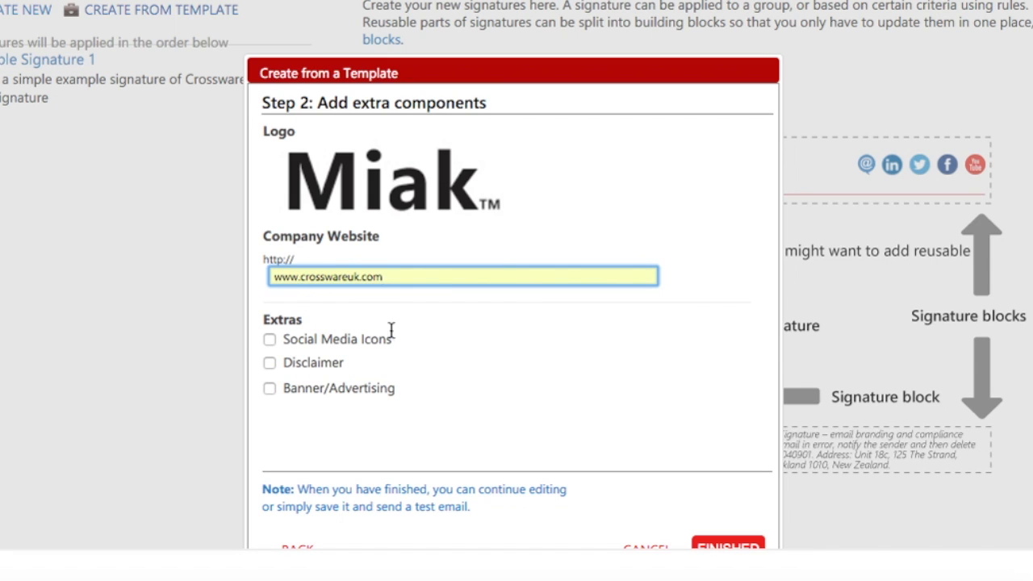
click(270, 339)
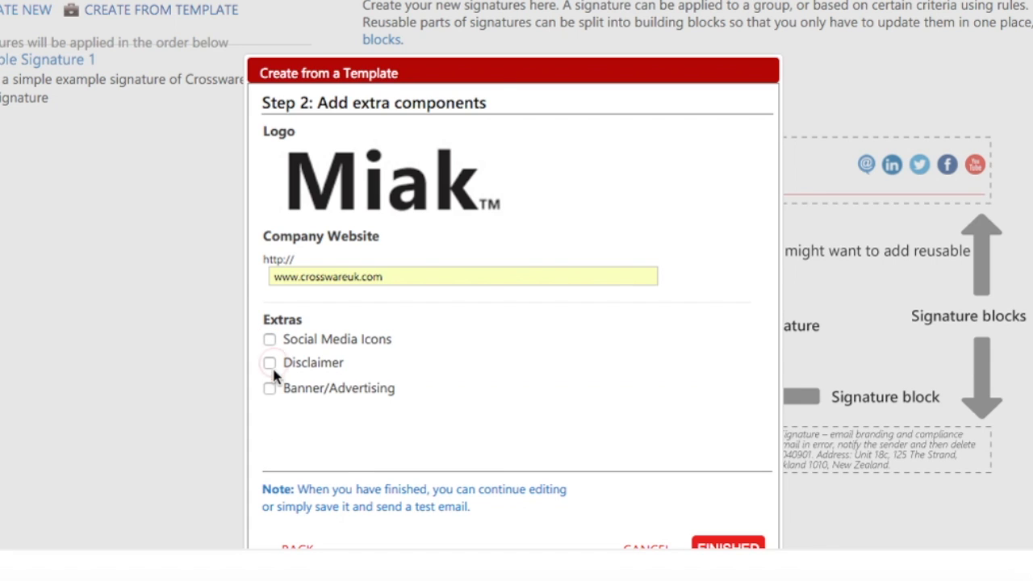
mouse_move(654, 313)
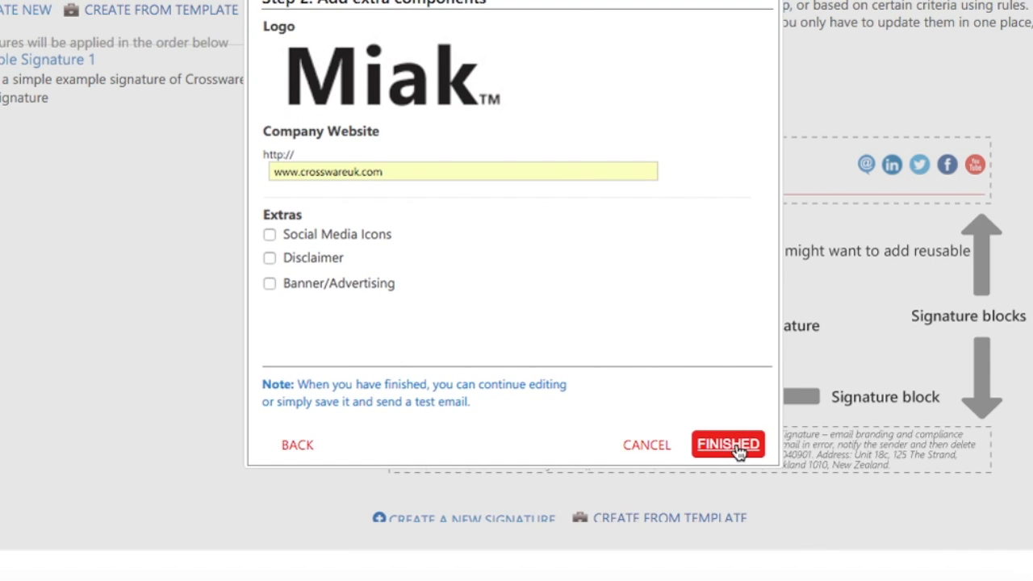
- Finish the template wizard and name the signature 'New signature from template'
click(727, 444)
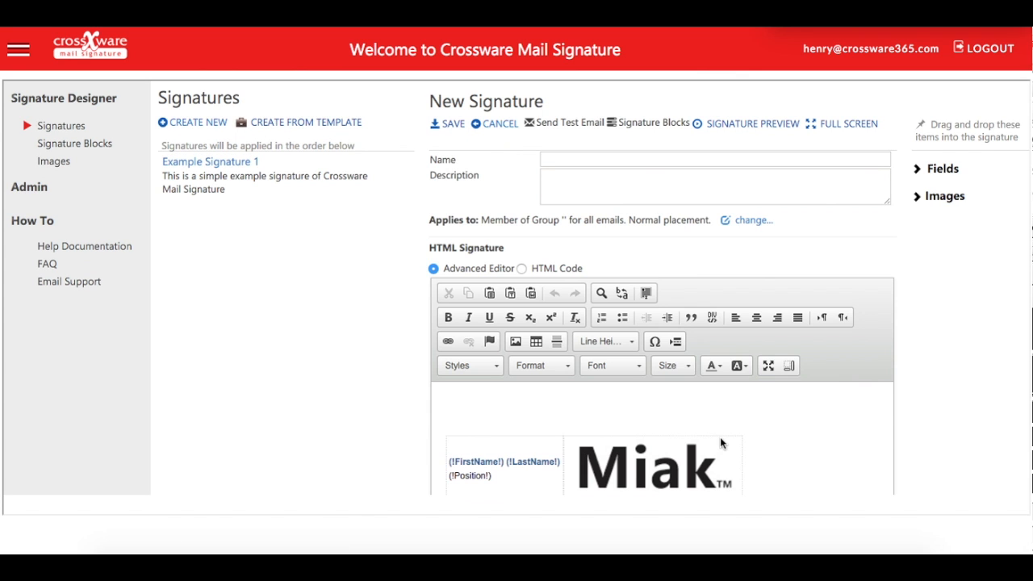
click(715, 158)
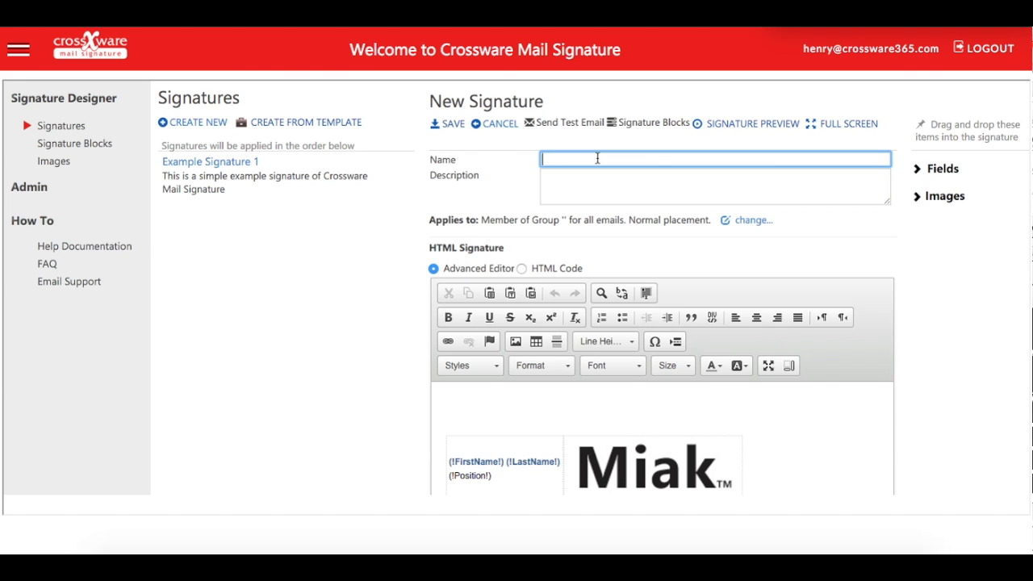
text(New signature from t)
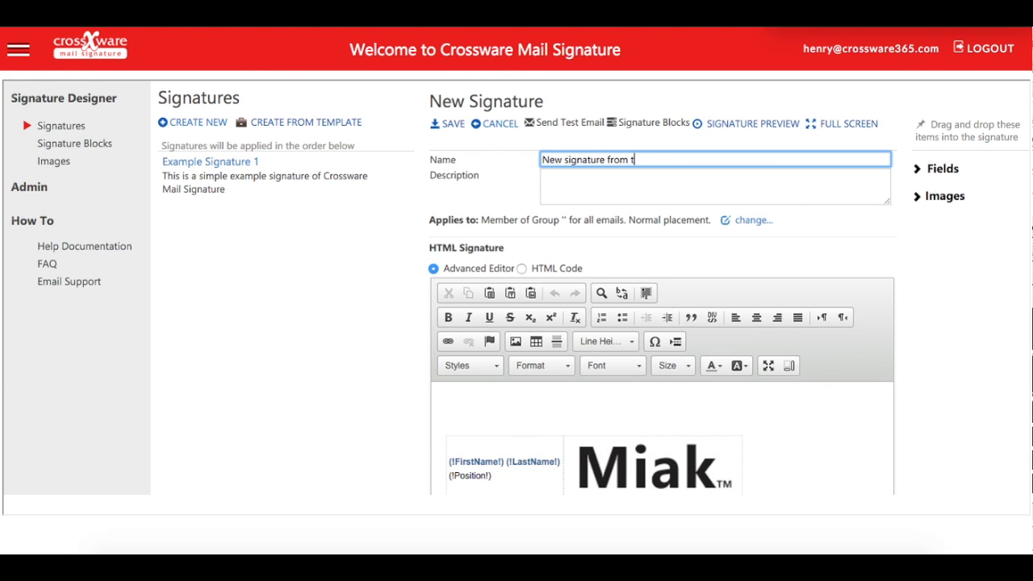
text(emplate)
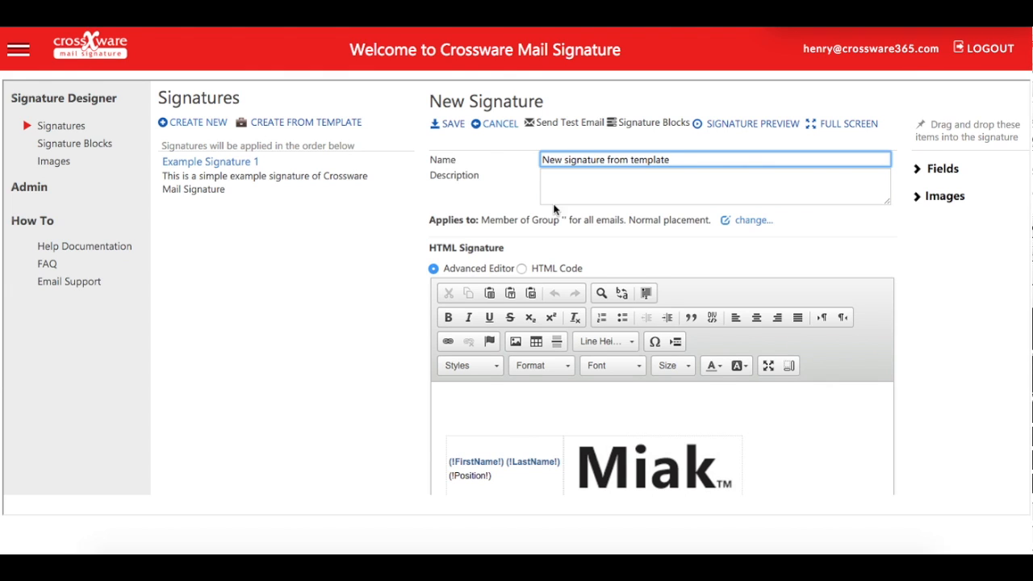
scroll(down, 3)
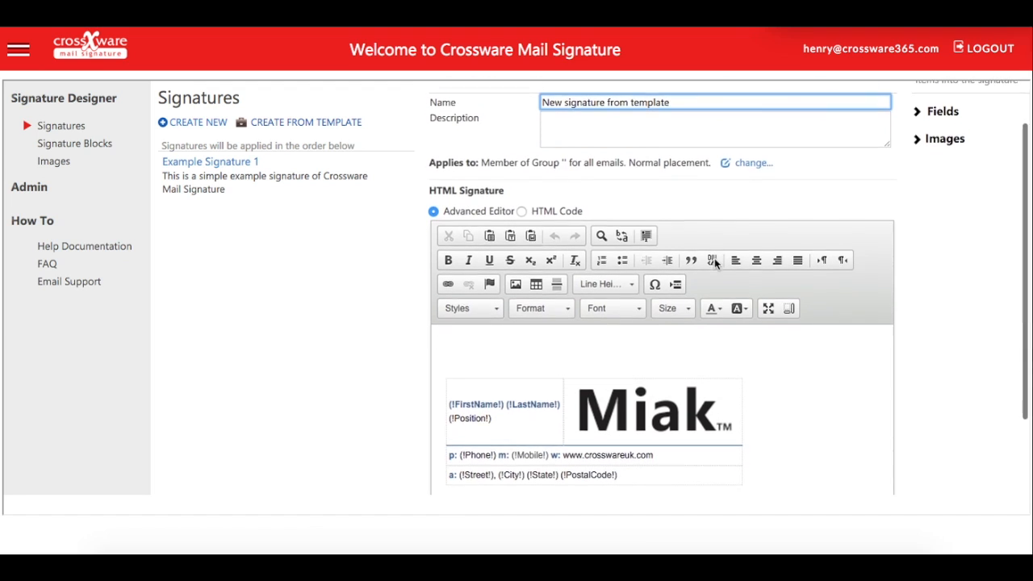
scroll(up, 3)
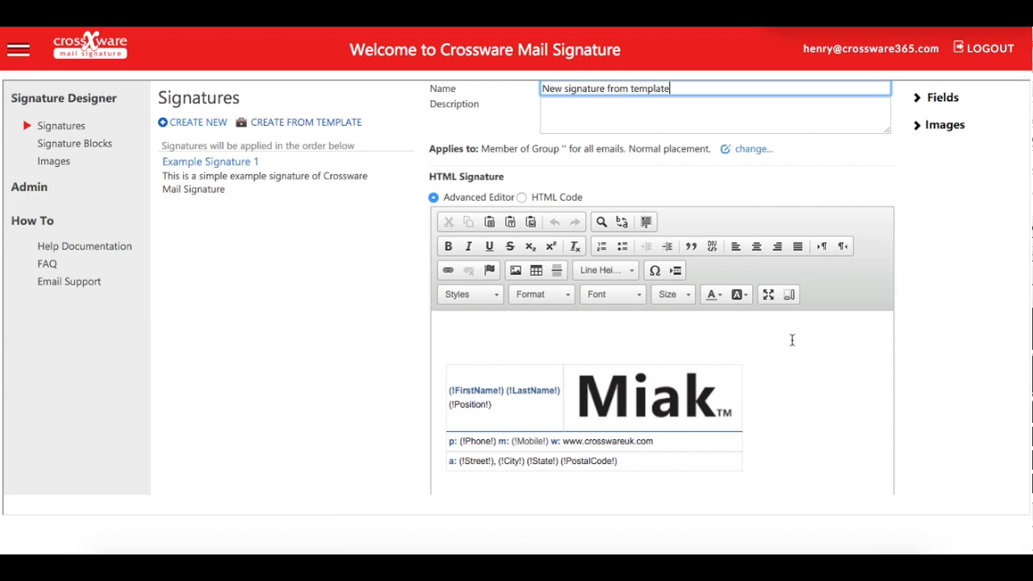
- Insert the (!Company!) field after (!Position!) and show the available images list
click(942, 97)
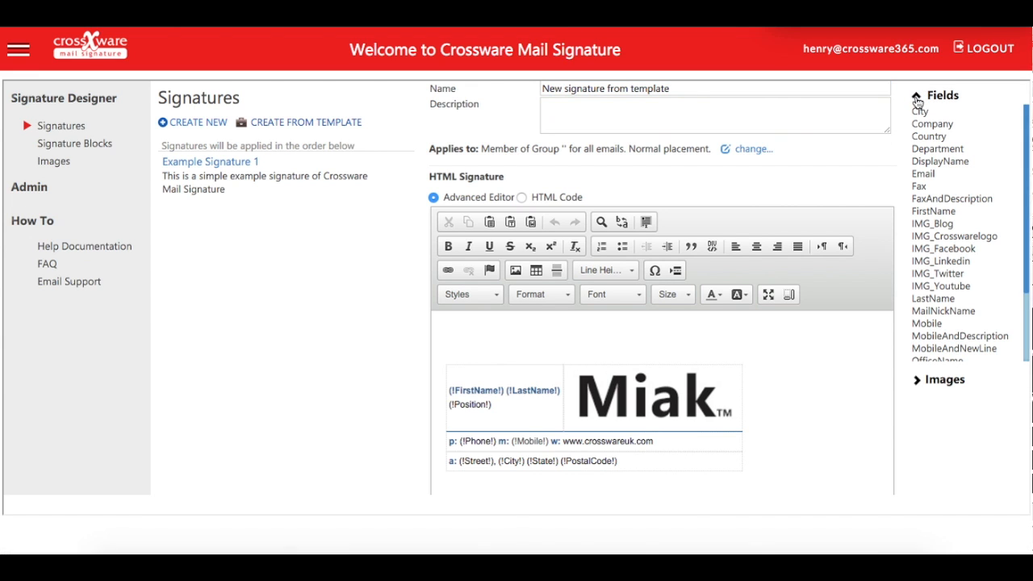
mouse_move(934, 127)
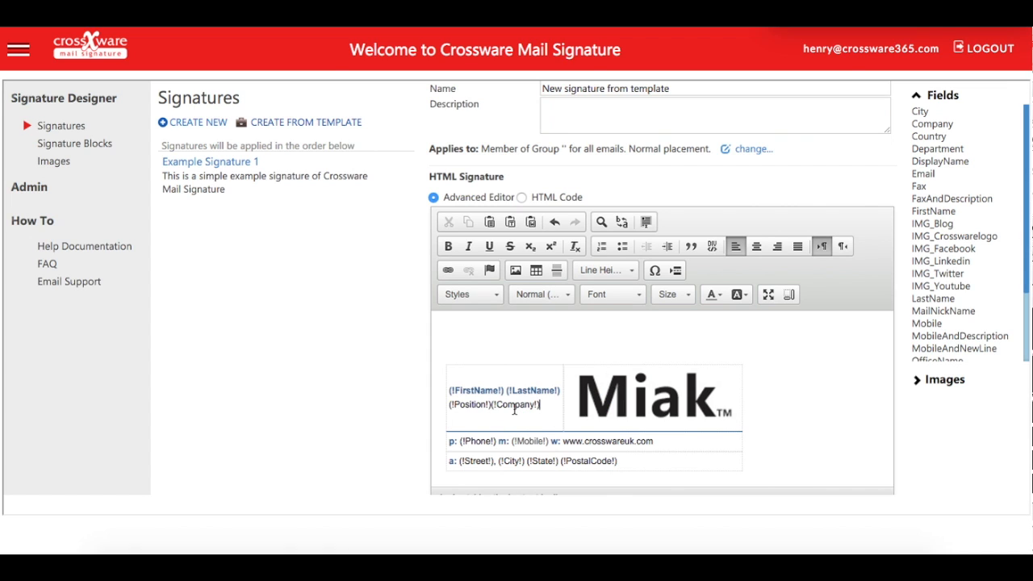
click(942, 97)
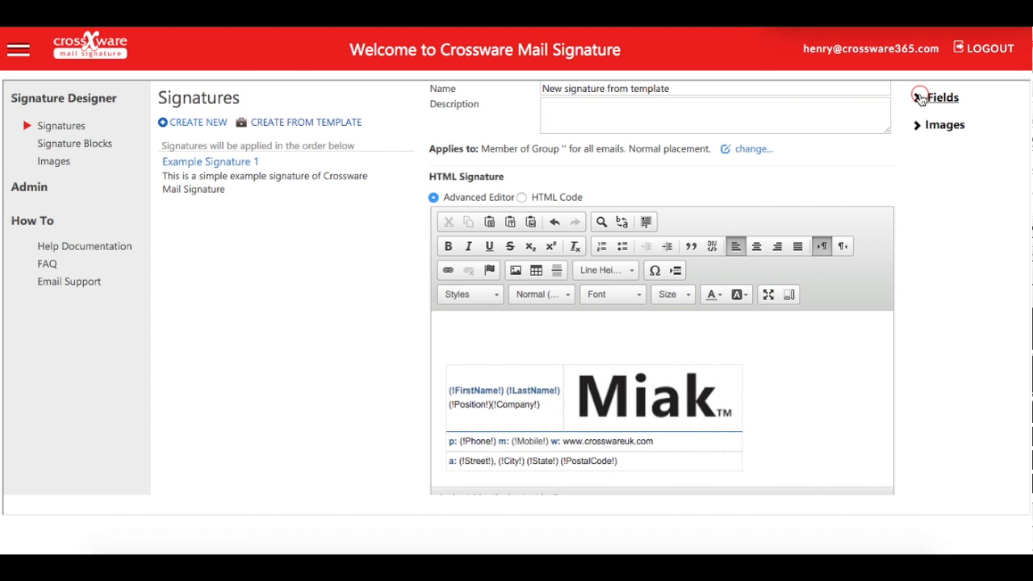
click(943, 124)
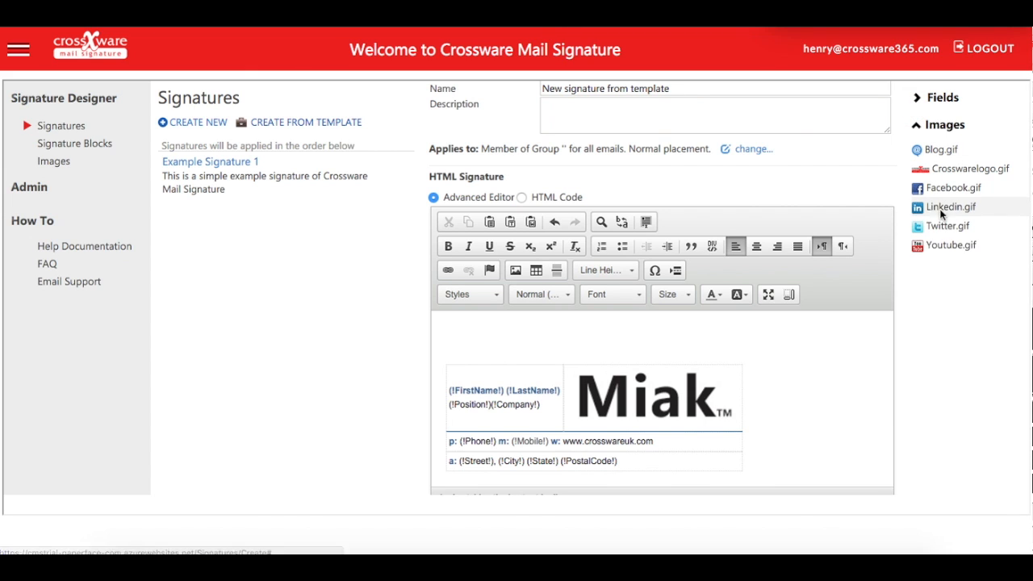
mouse_move(521, 204)
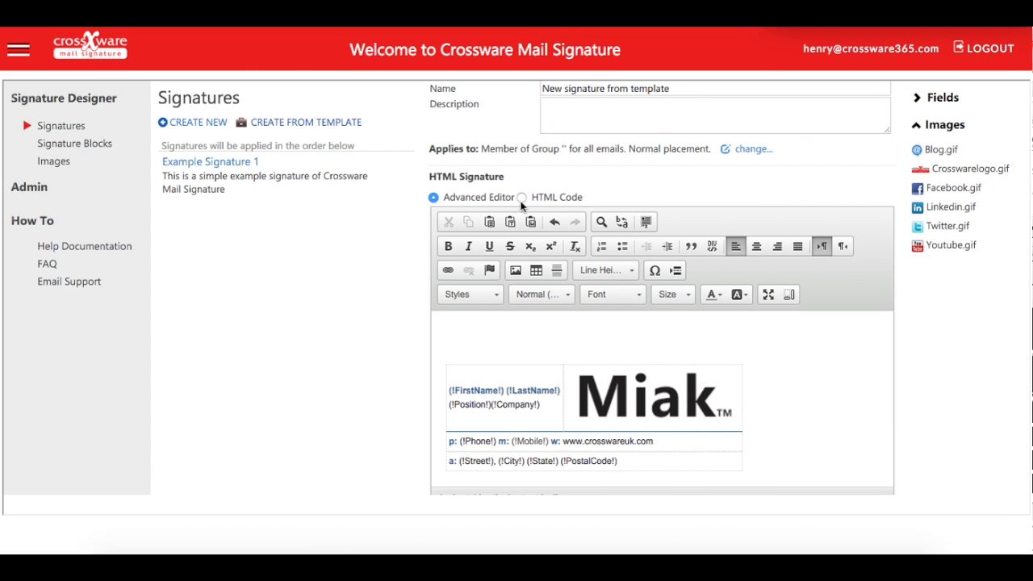
click(521, 197)
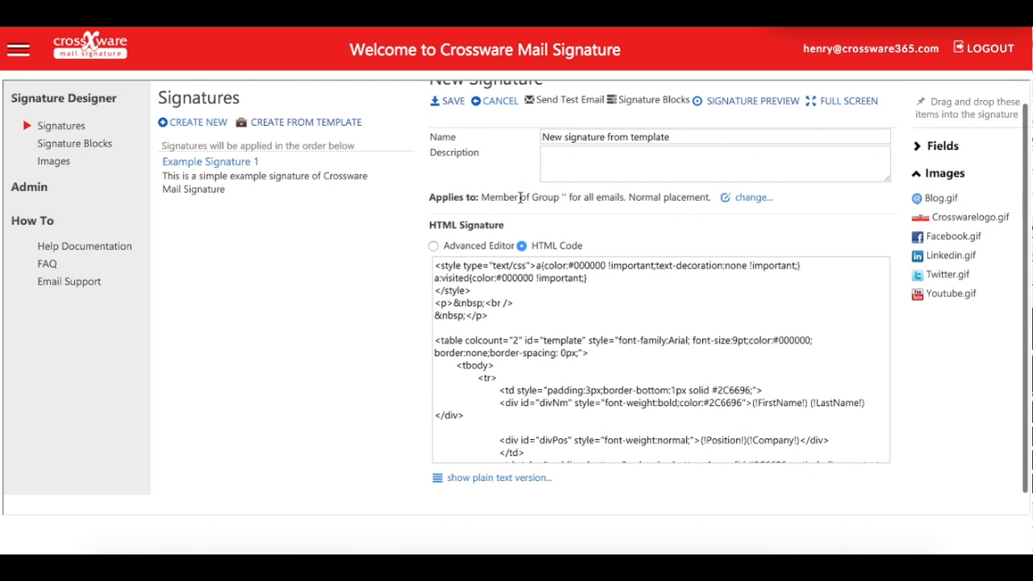
scroll(down, 3)
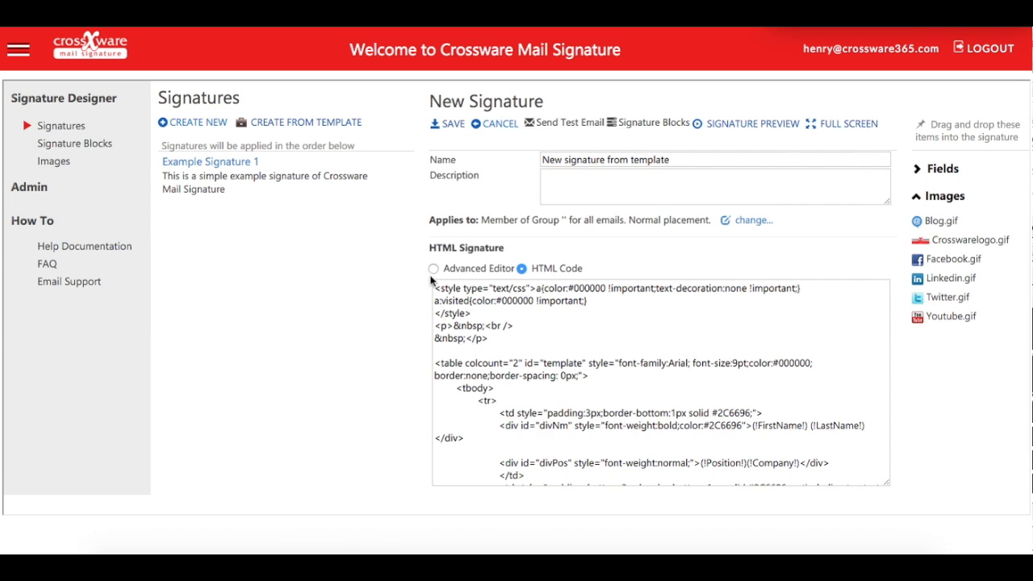
click(433, 268)
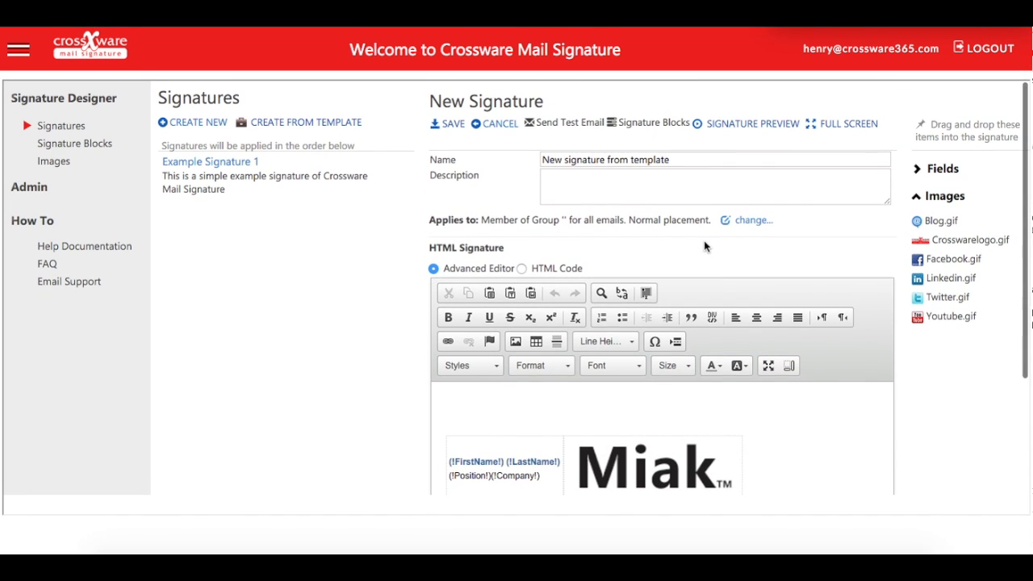
click(753, 219)
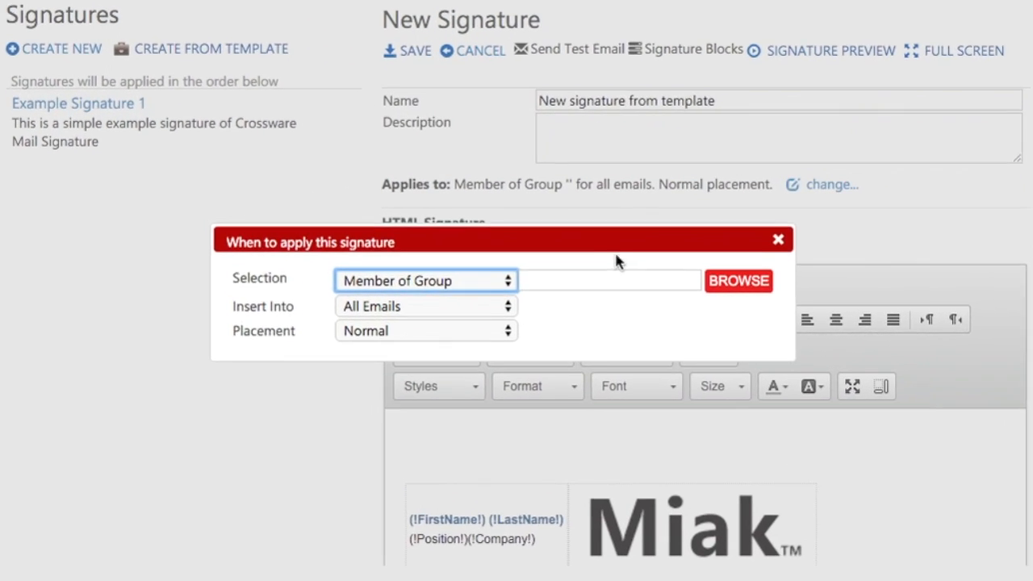
click(425, 280)
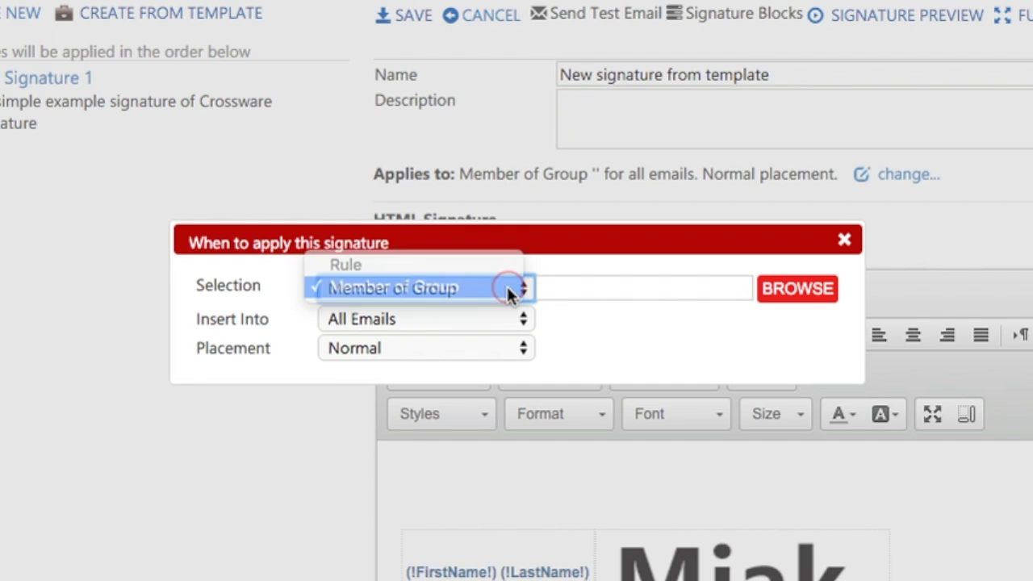
click(523, 319)
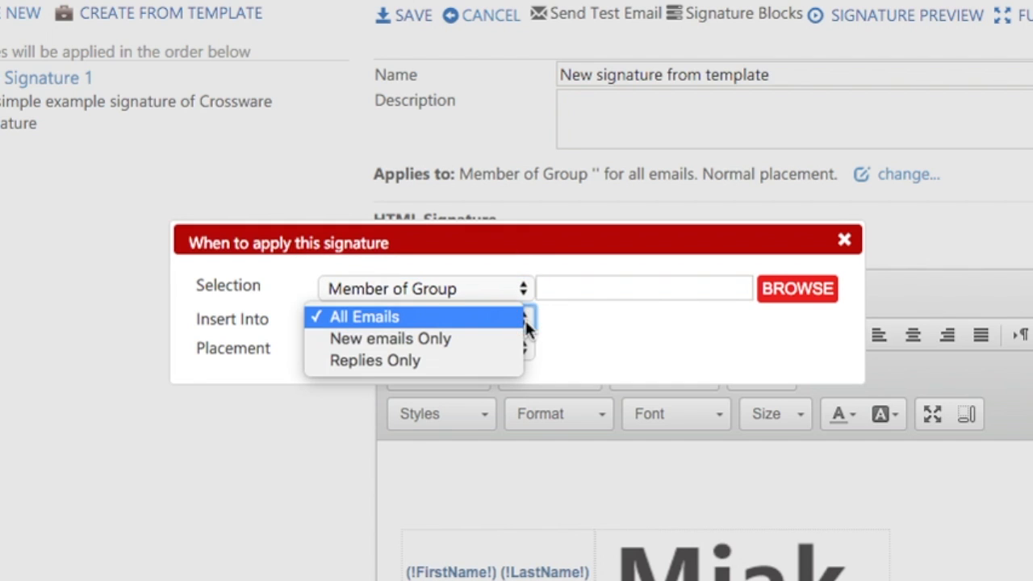
mouse_move(515, 329)
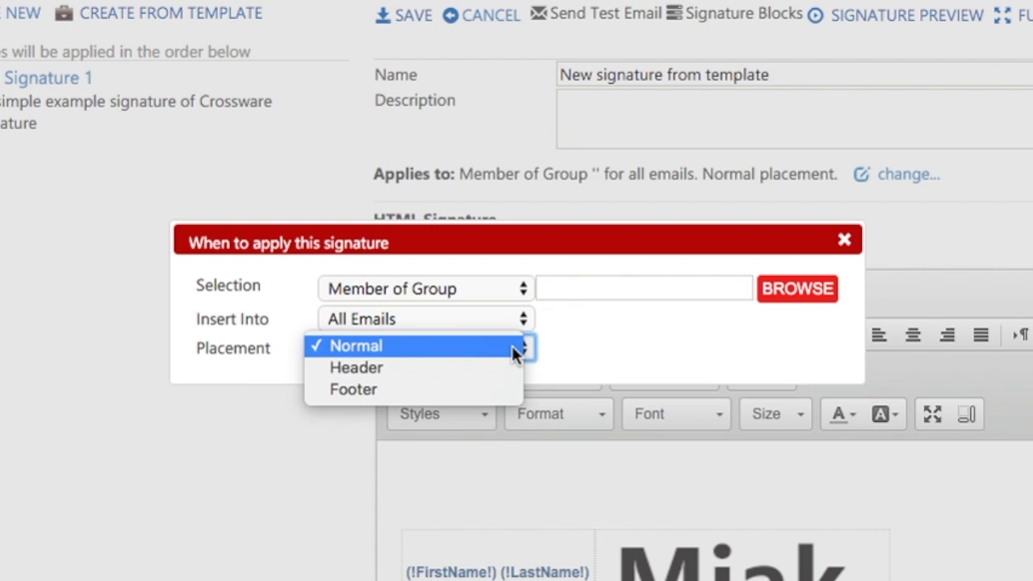
click(356, 345)
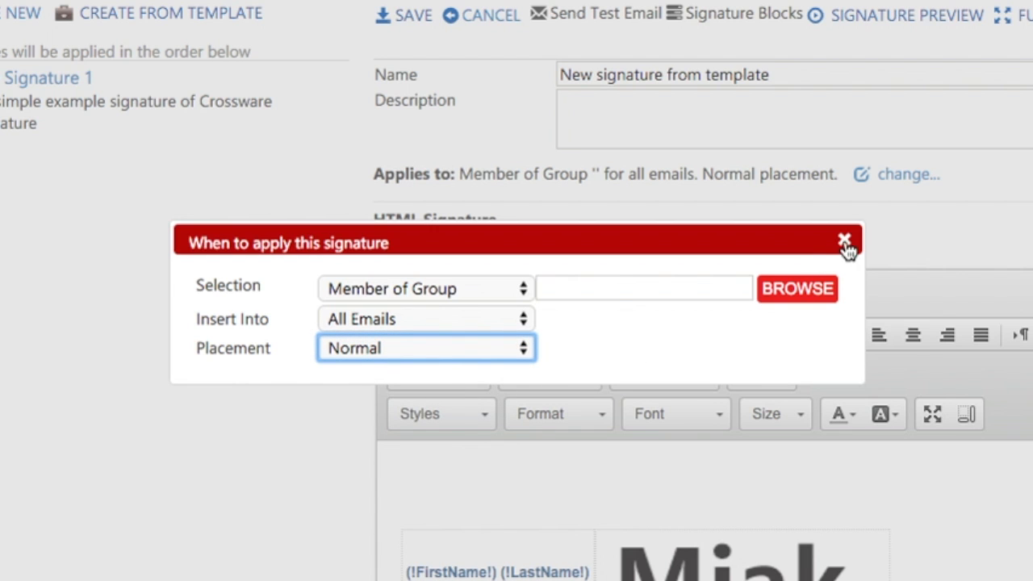
click(844, 240)
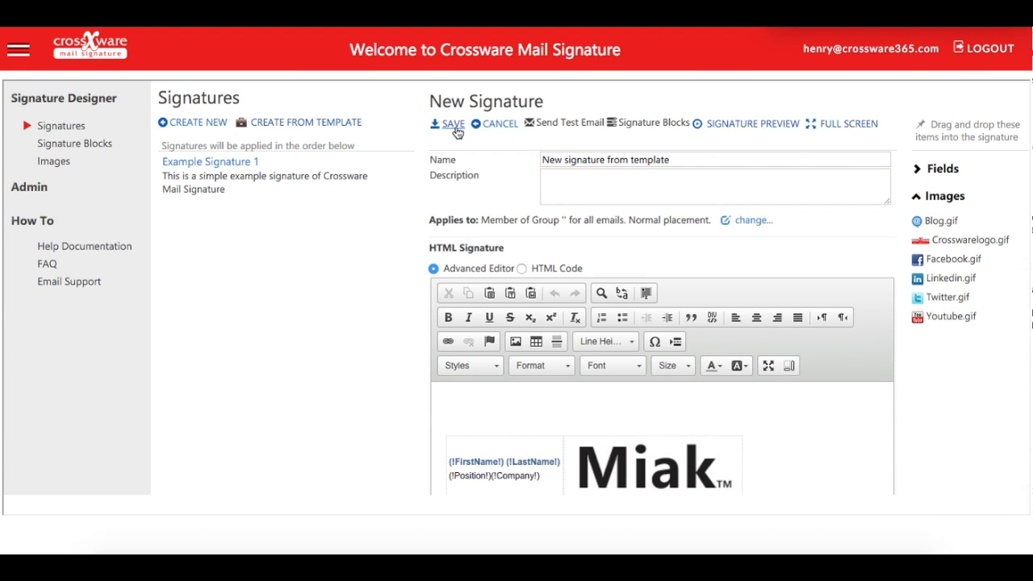
- Save 'New signature from template' so it appears in the Signatures list
click(452, 123)
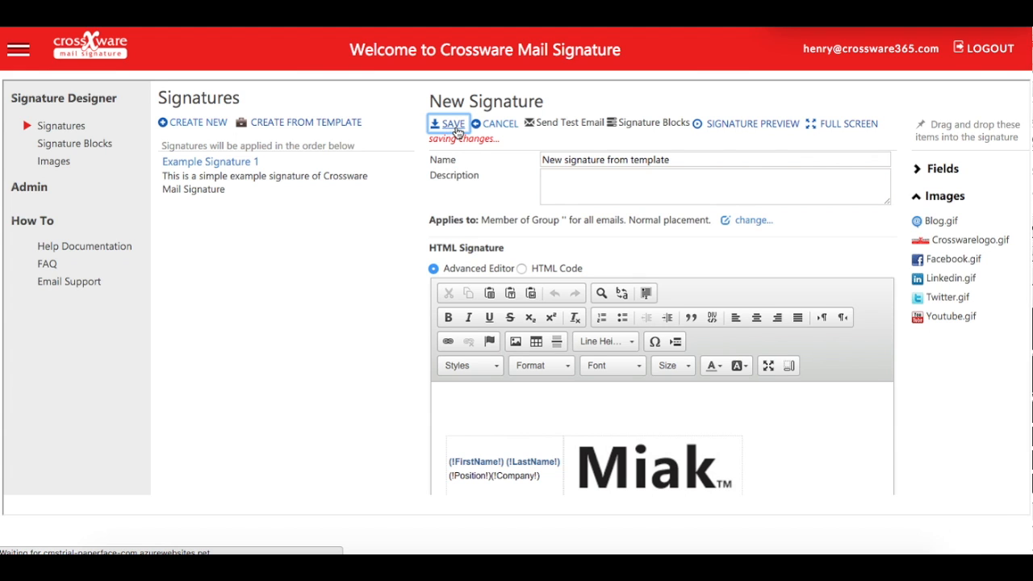
click(453, 124)
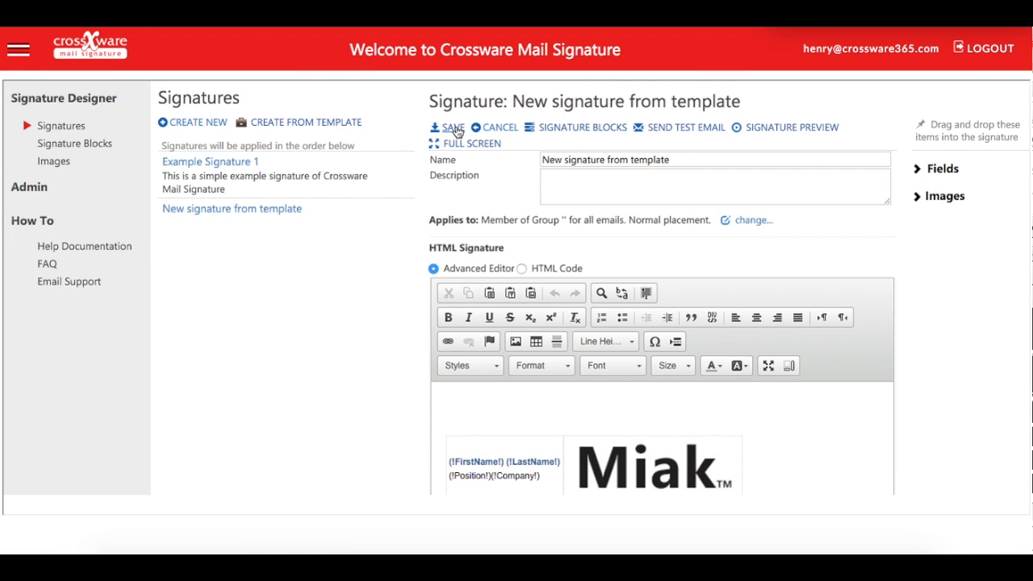
mouse_move(686, 127)
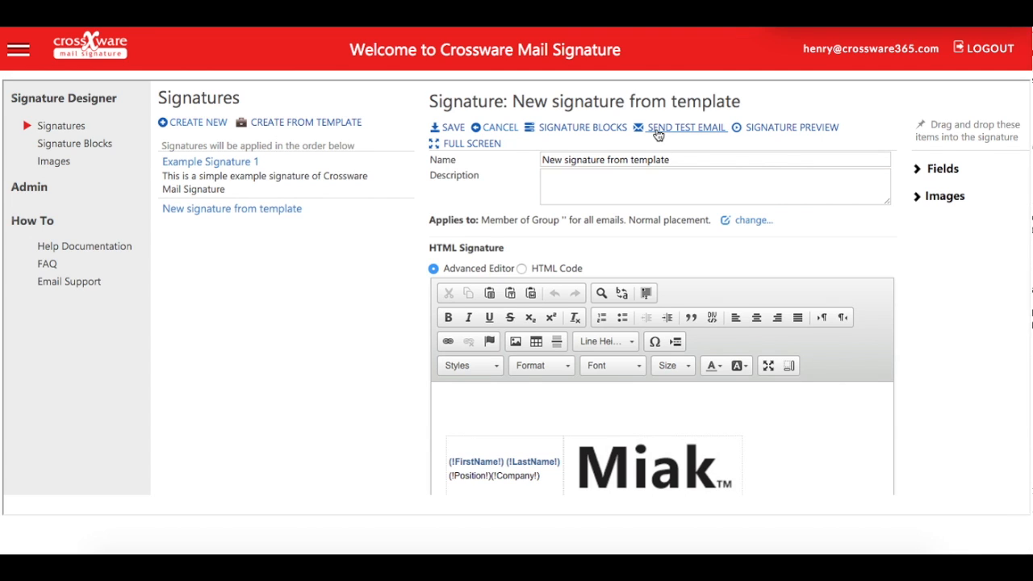
mouse_move(720, 142)
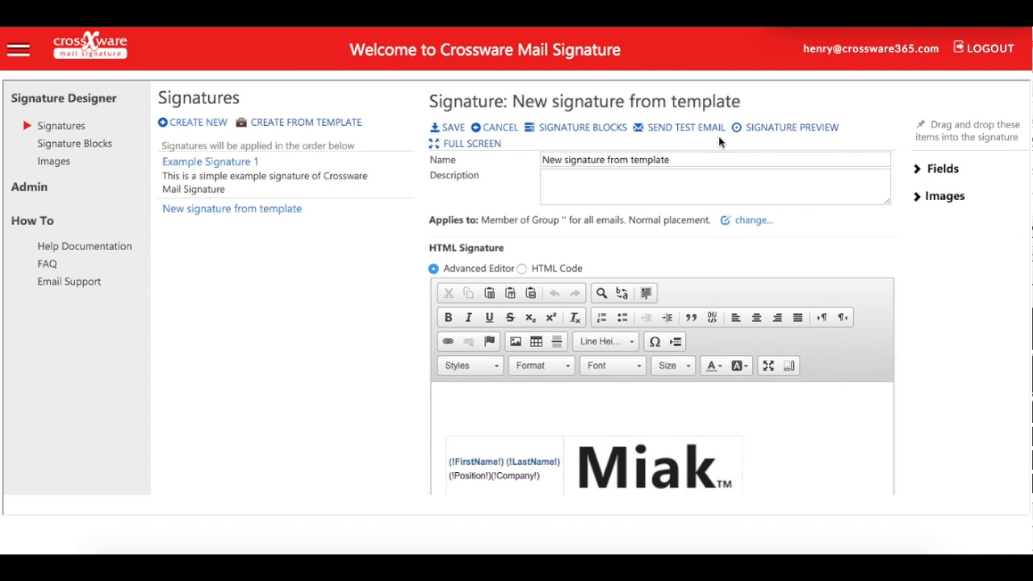
mouse_move(791, 126)
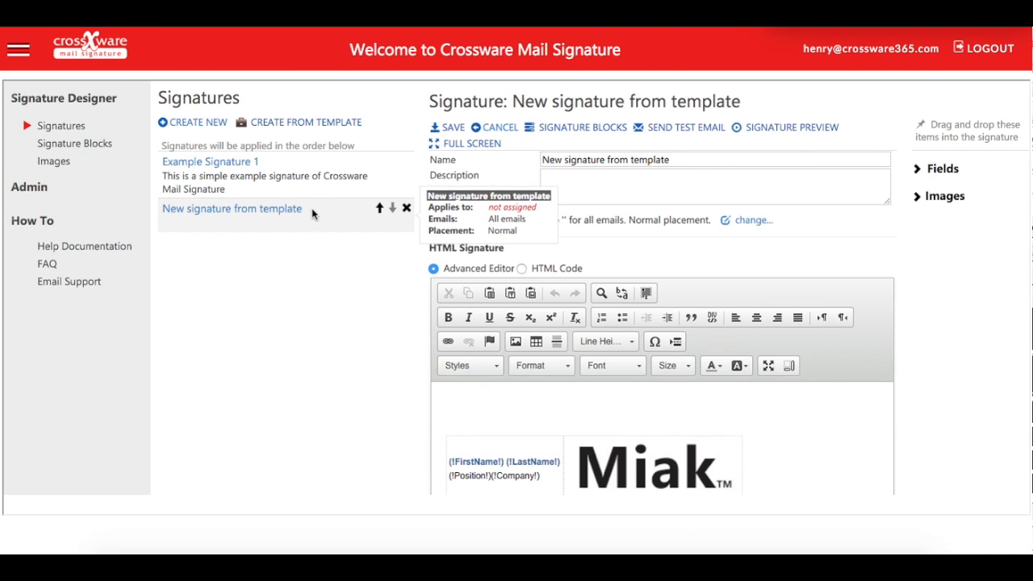
mouse_move(321, 220)
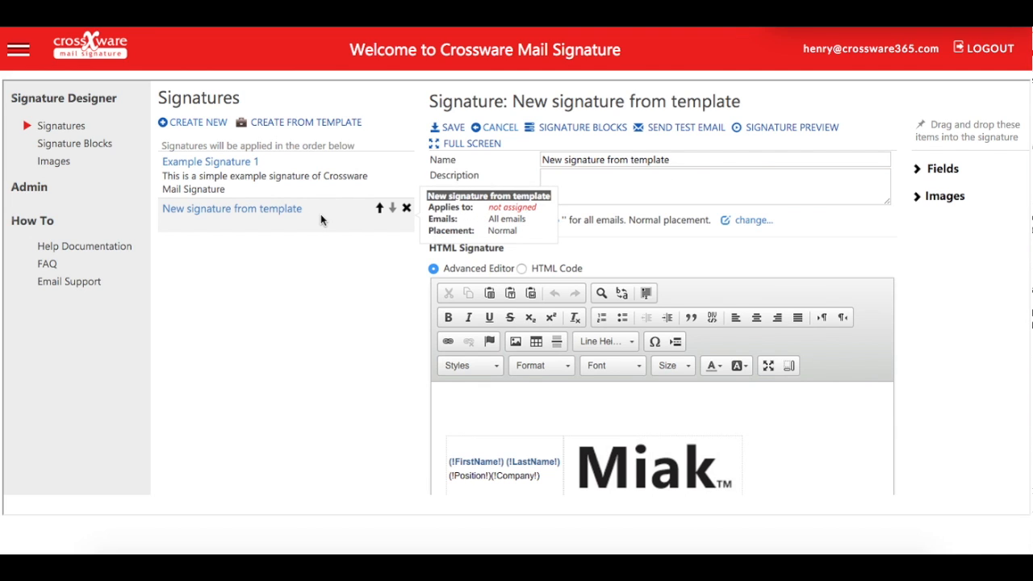